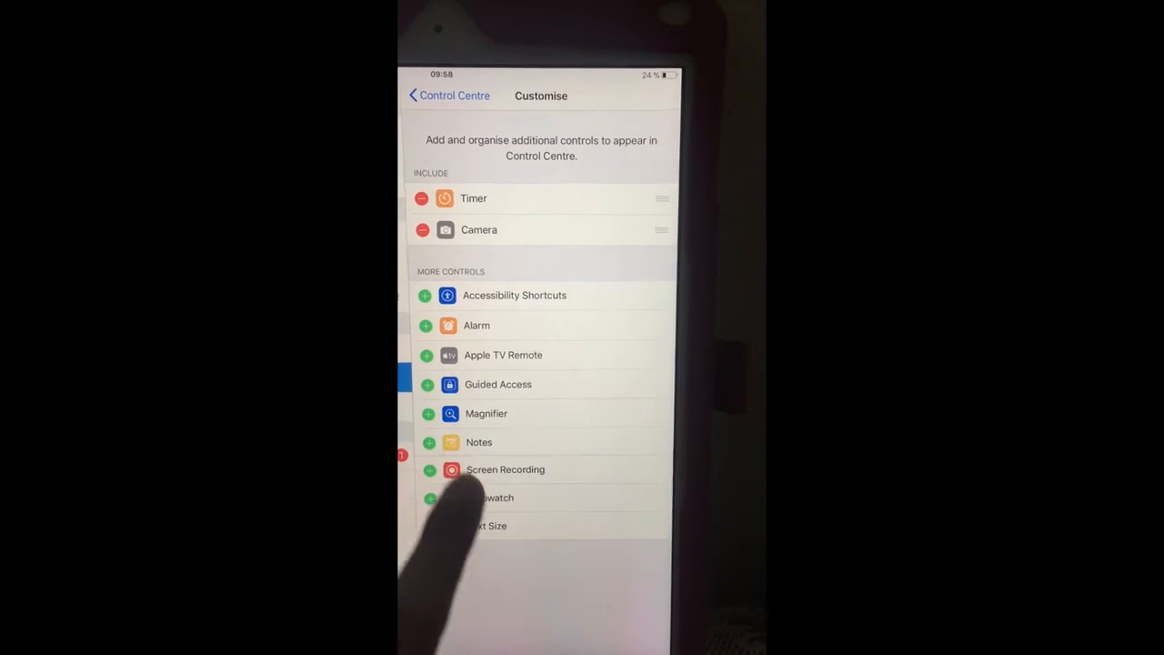
# - Move Notes from More Controls into the Include list
pyautogui.click(426, 442)
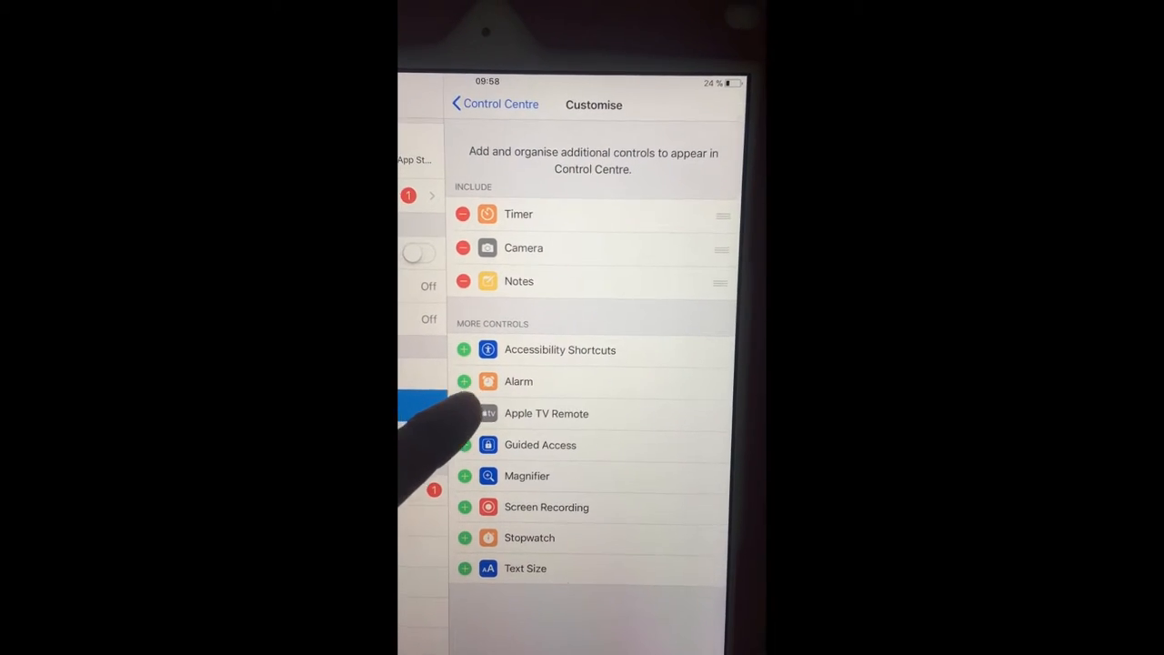
# - Add Alarm, Screen Recording and Stopwatch to Include, then go back to Control Centre
pyautogui.click(464, 382)
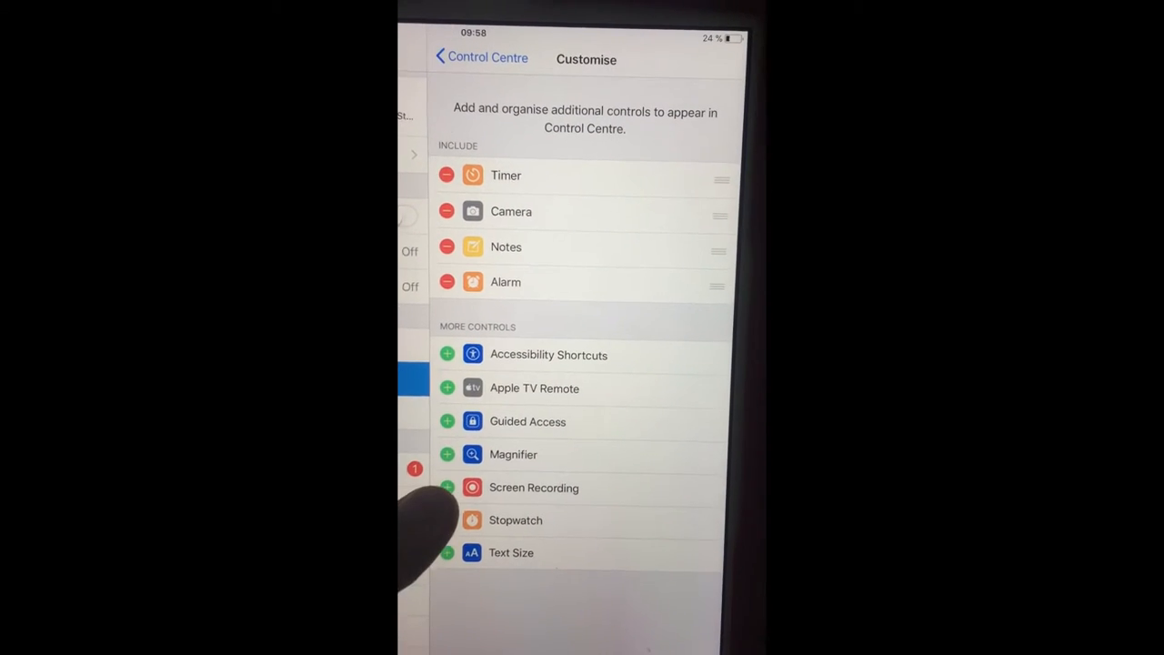
pyautogui.click(448, 487)
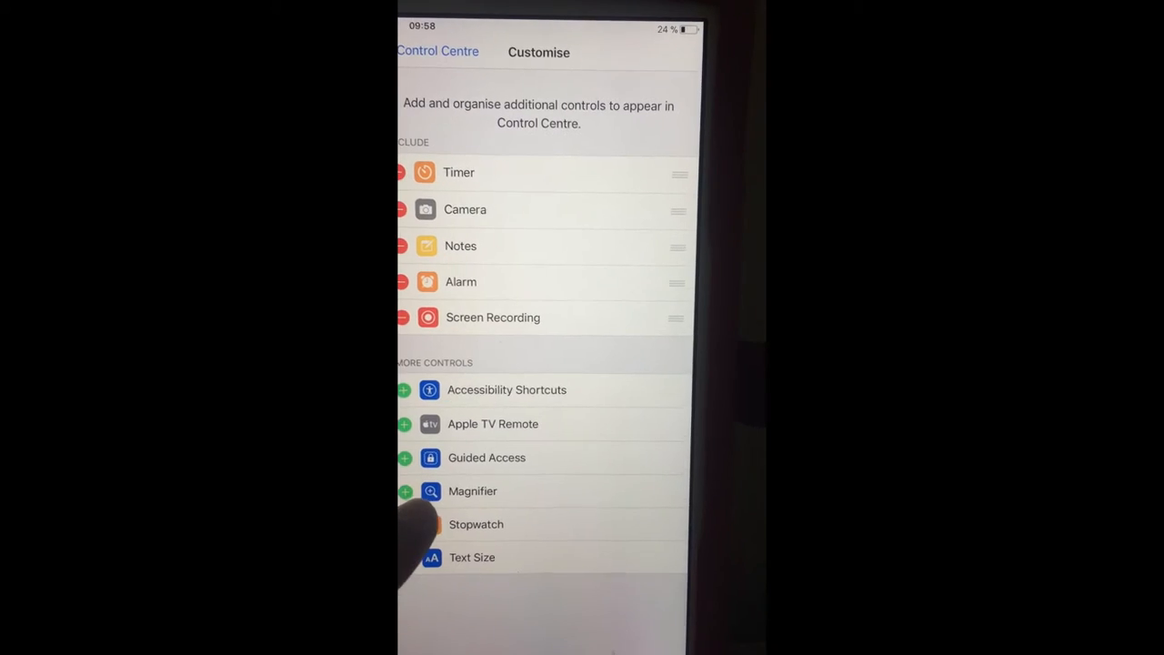
pyautogui.click(404, 524)
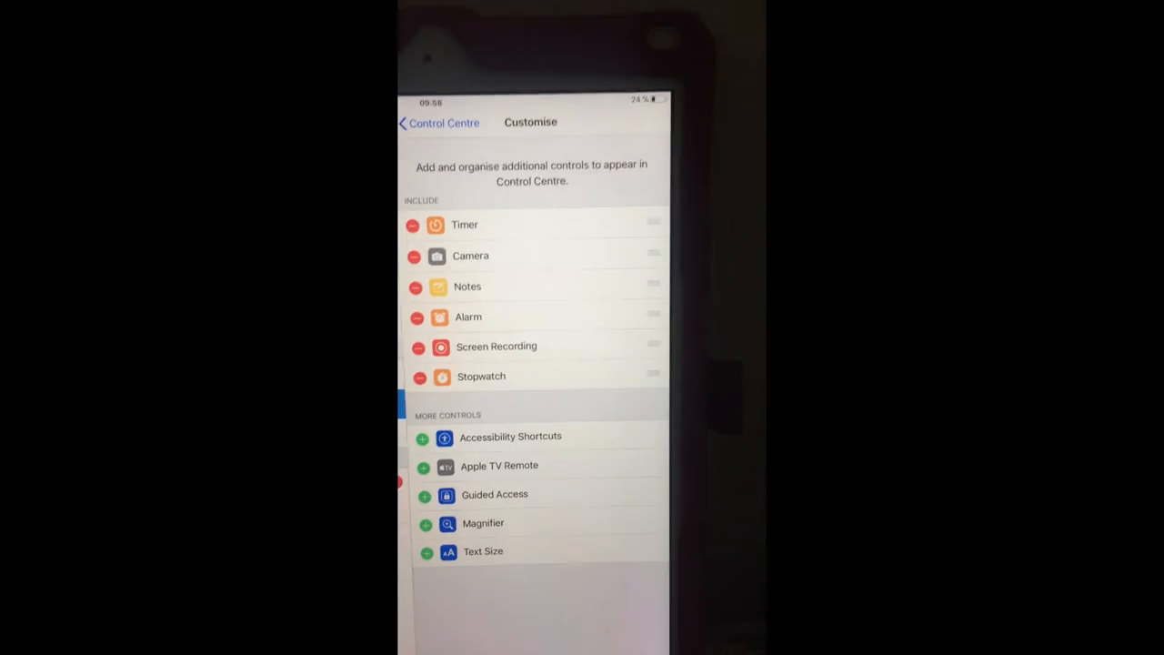
pyautogui.click(440, 122)
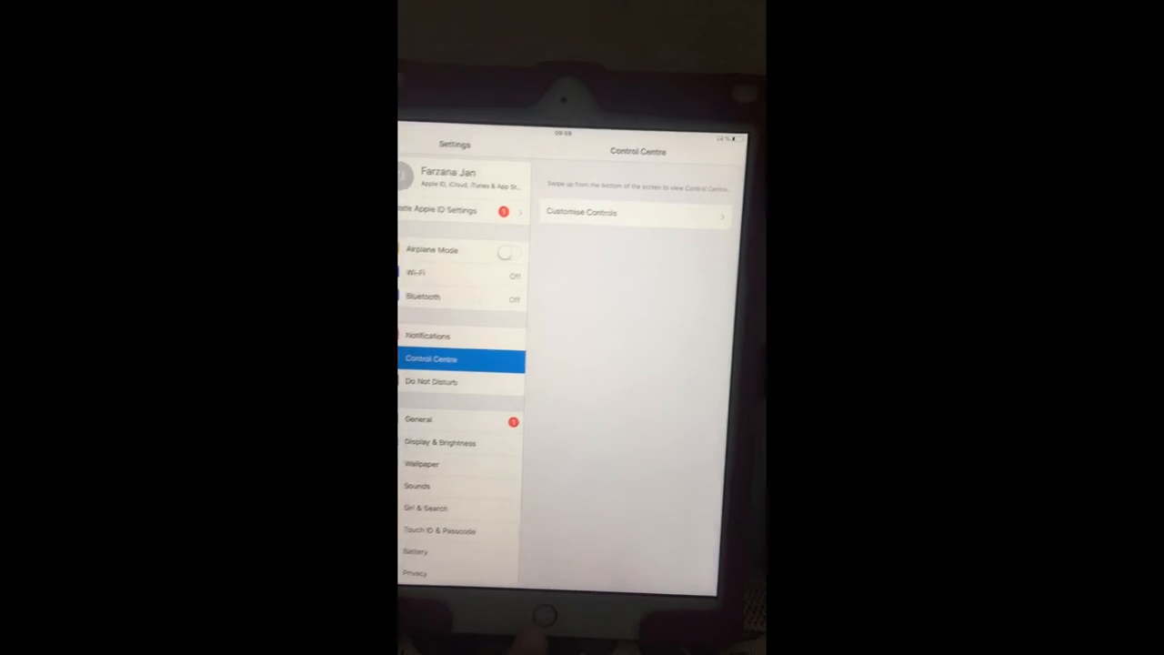